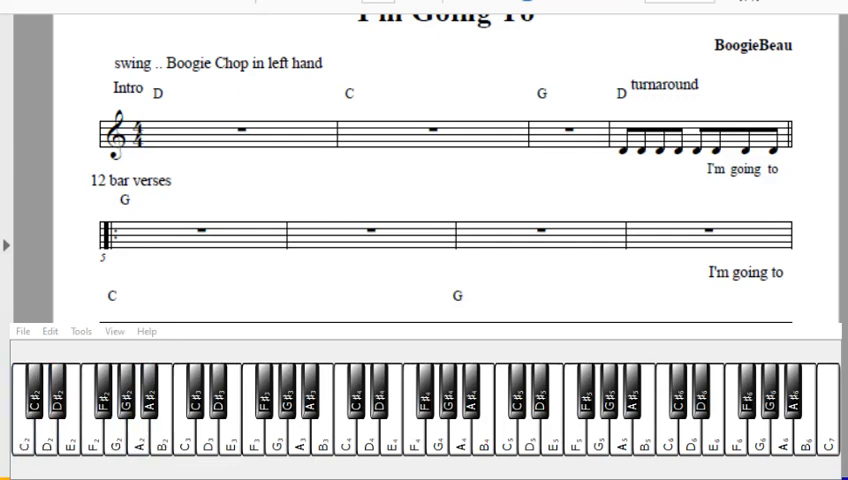
pyautogui.click(138, 430)
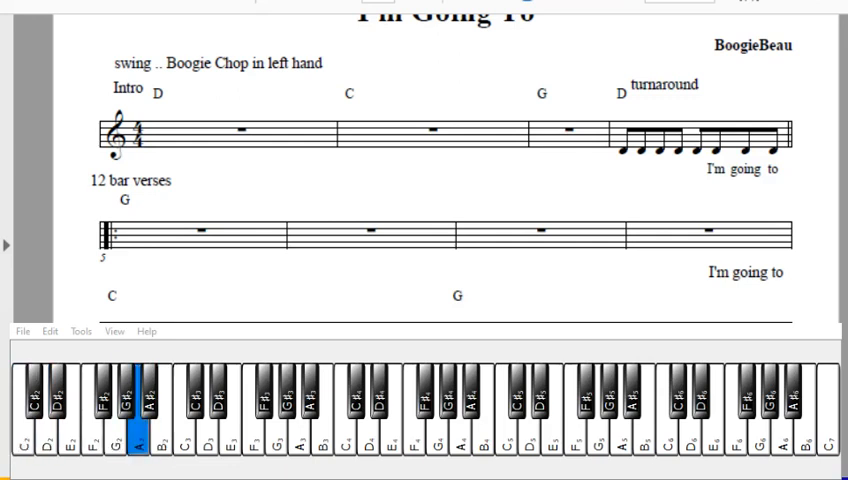
pyautogui.click(138, 430)
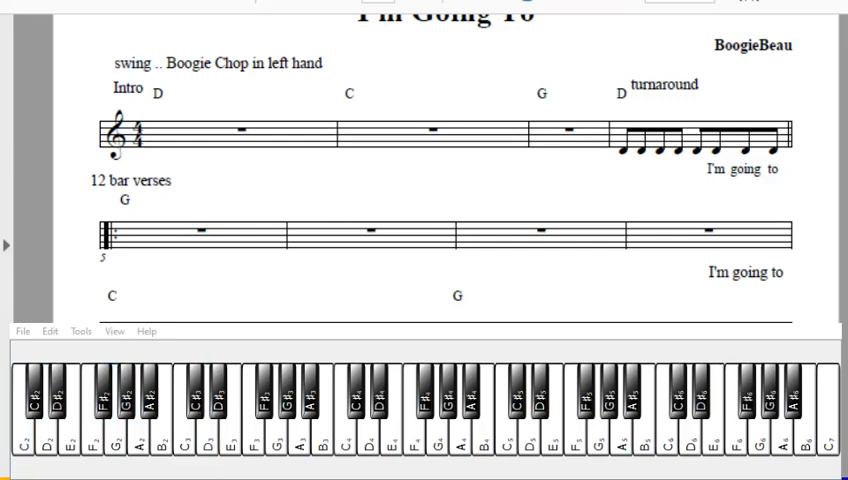
pyautogui.click(47, 420)
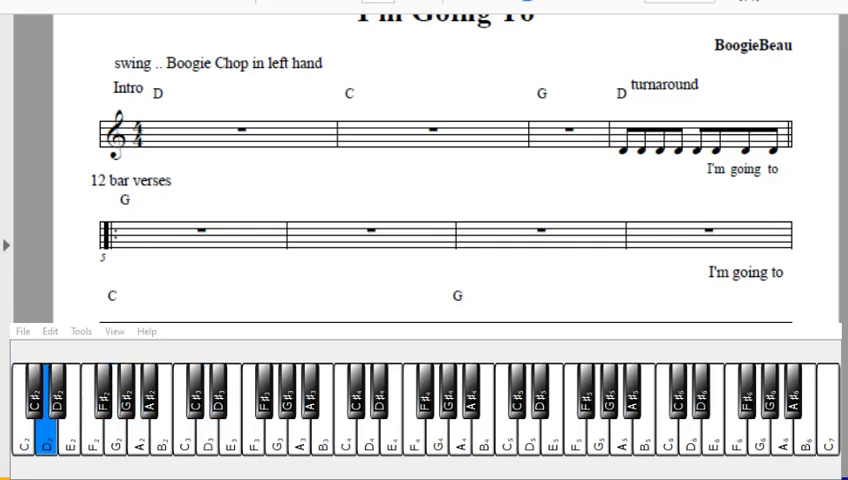
pyautogui.click(44, 420)
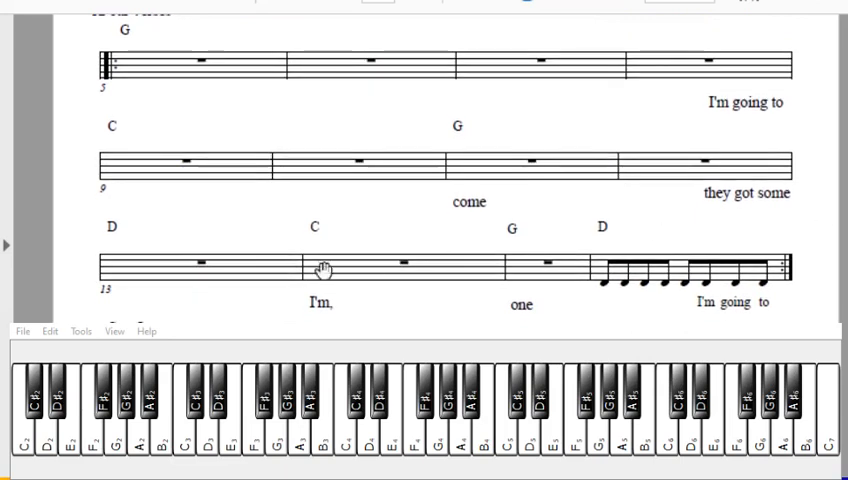
pyautogui.moveTo(682, 275)
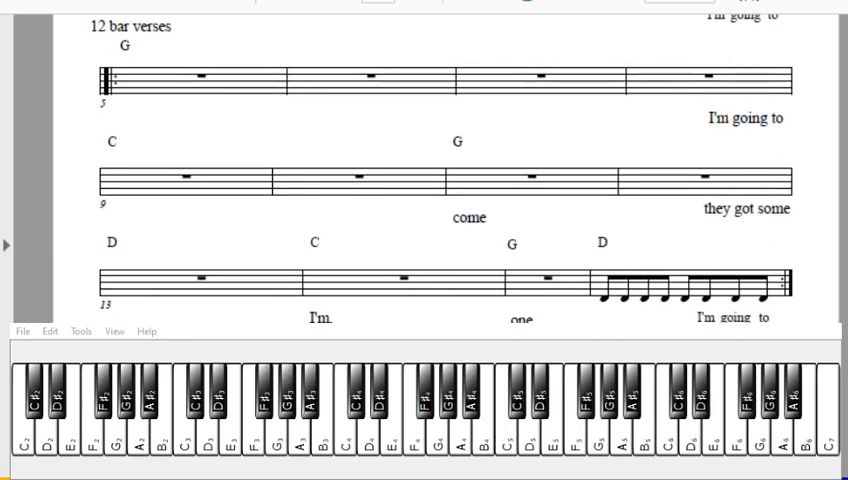
pyautogui.moveTo(161, 131)
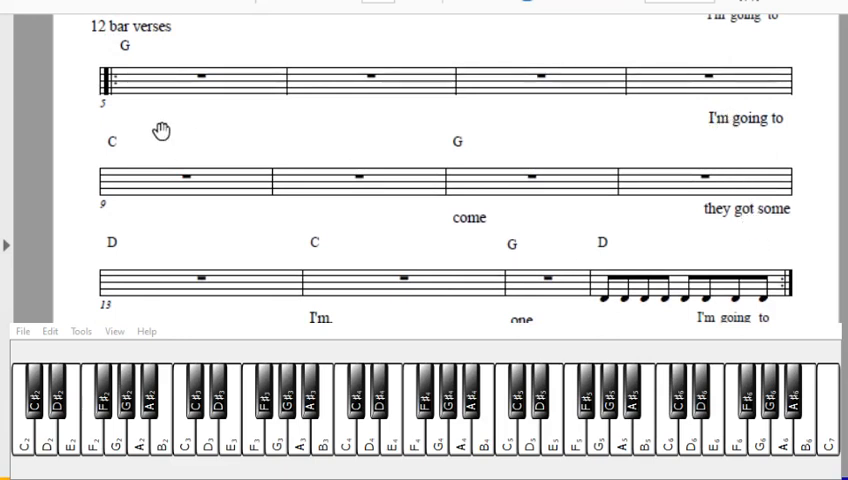
pyautogui.moveTo(248, 133)
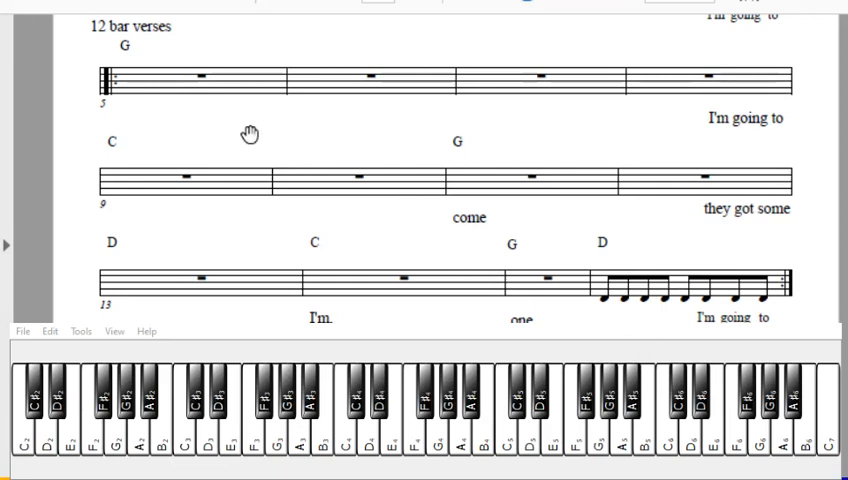
pyautogui.moveTo(188, 114)
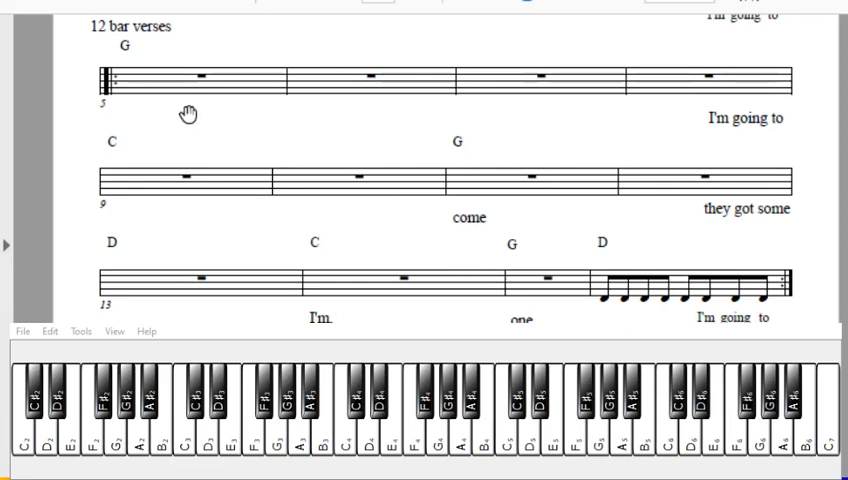
pyautogui.moveTo(212, 130)
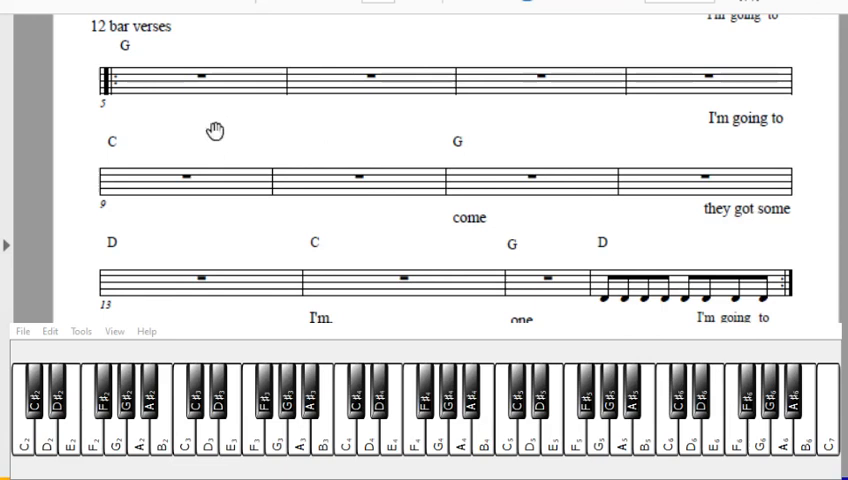
pyautogui.moveTo(155, 95)
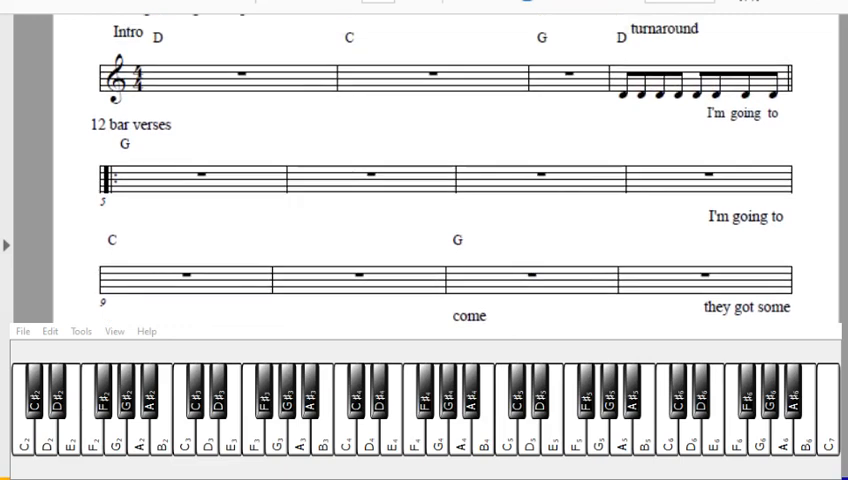
pyautogui.scroll(-3)
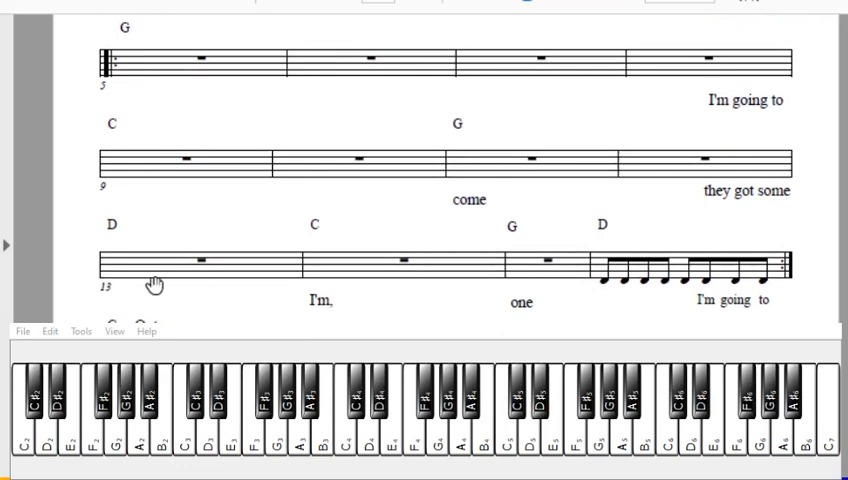
pyautogui.moveTo(405, 220)
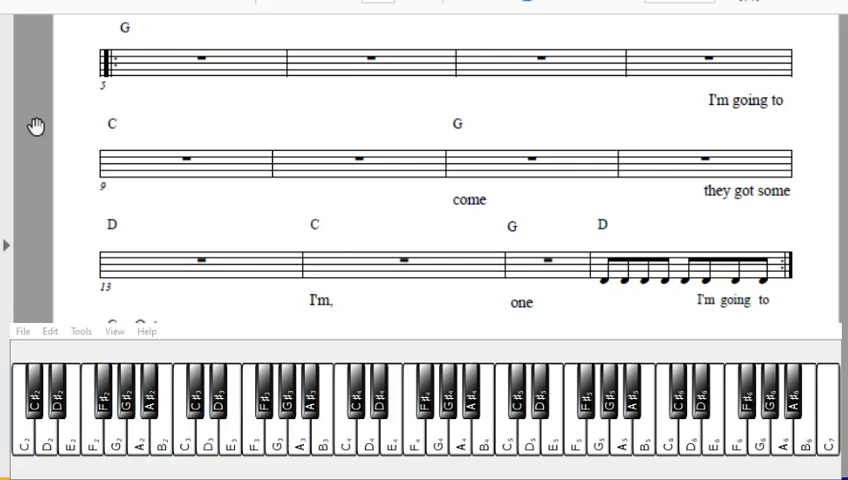
pyautogui.click(229, 430)
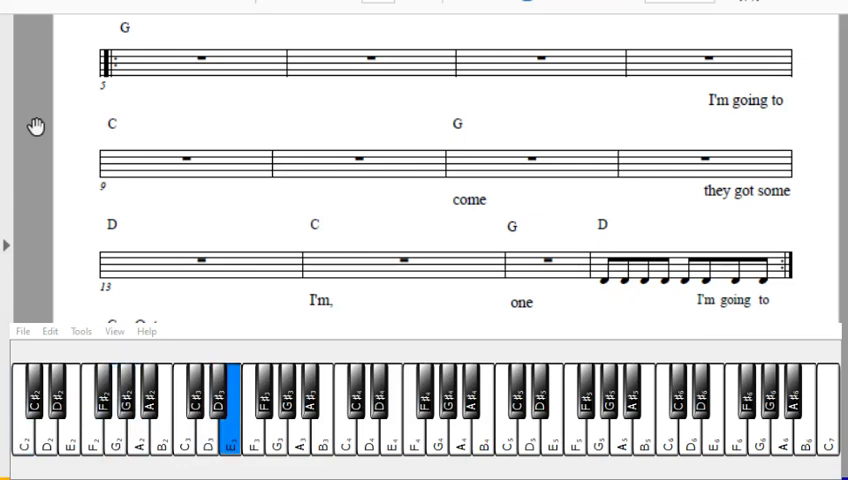
pyautogui.click(231, 420)
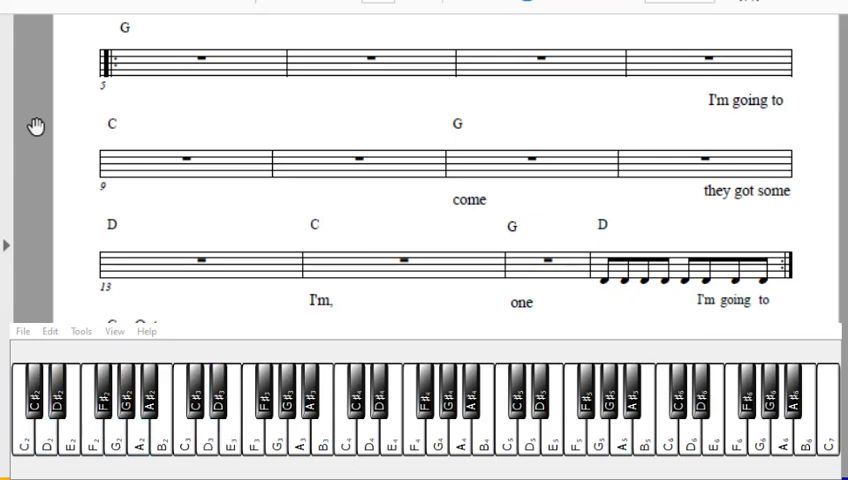
pyautogui.moveTo(470, 195)
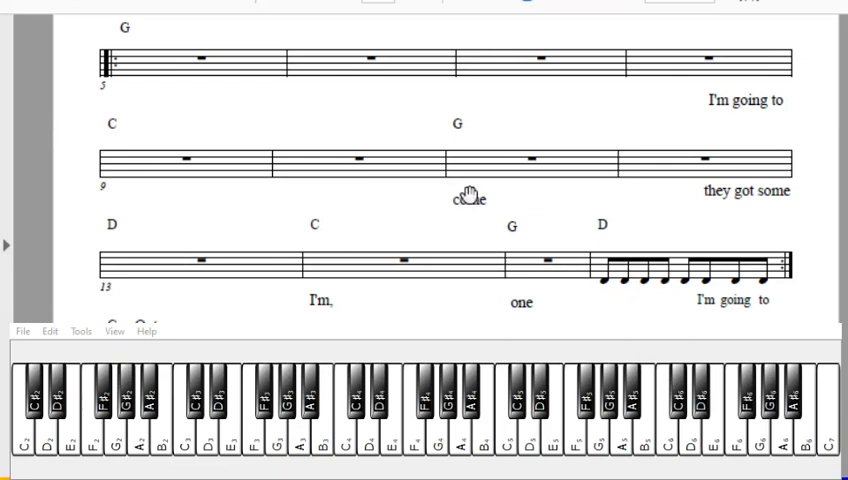
pyautogui.moveTo(333, 192)
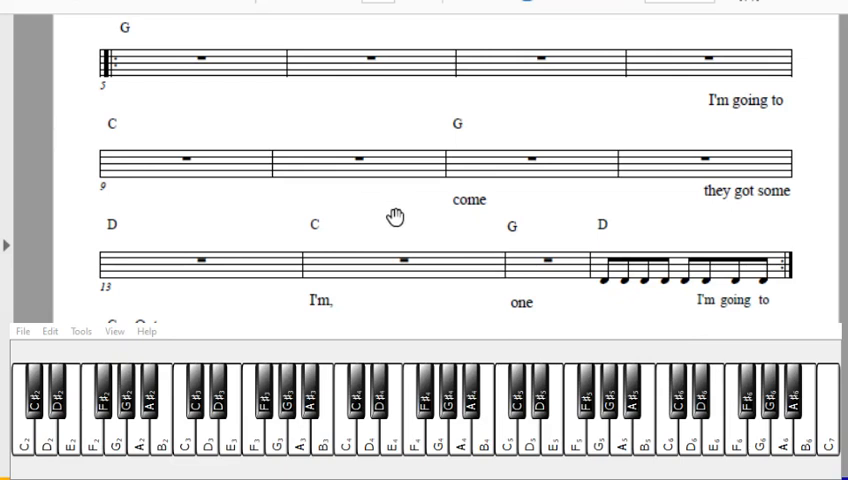
pyautogui.moveTo(392, 216)
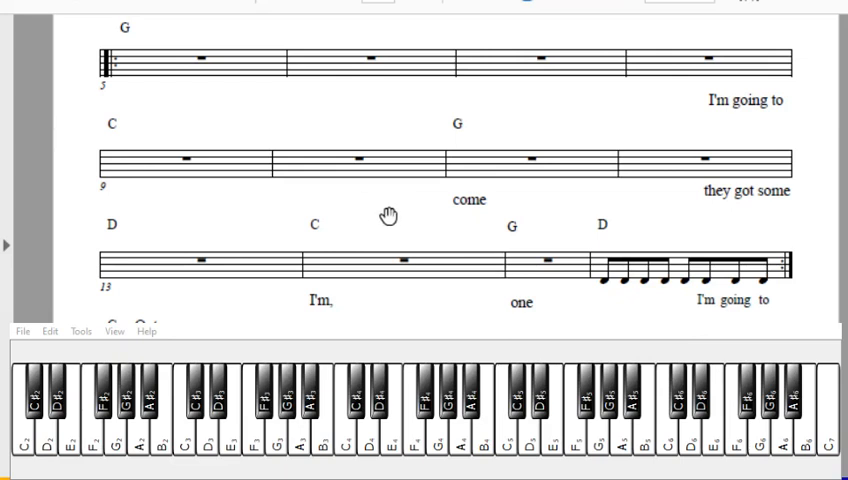